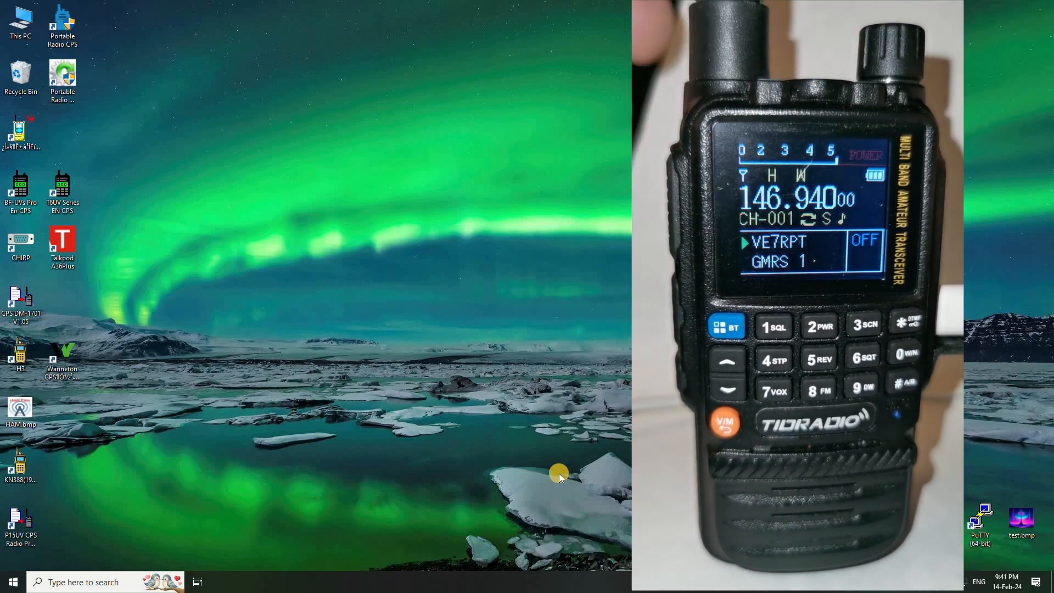
mouse_move(211, 336)
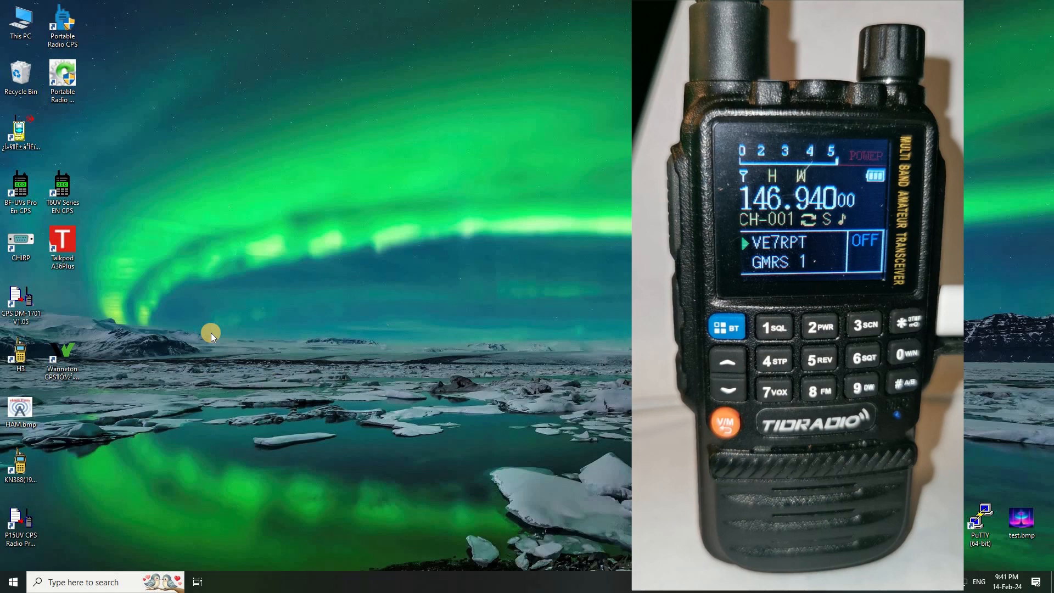
Open the This PC context menu on the desktop
right_click(21, 24)
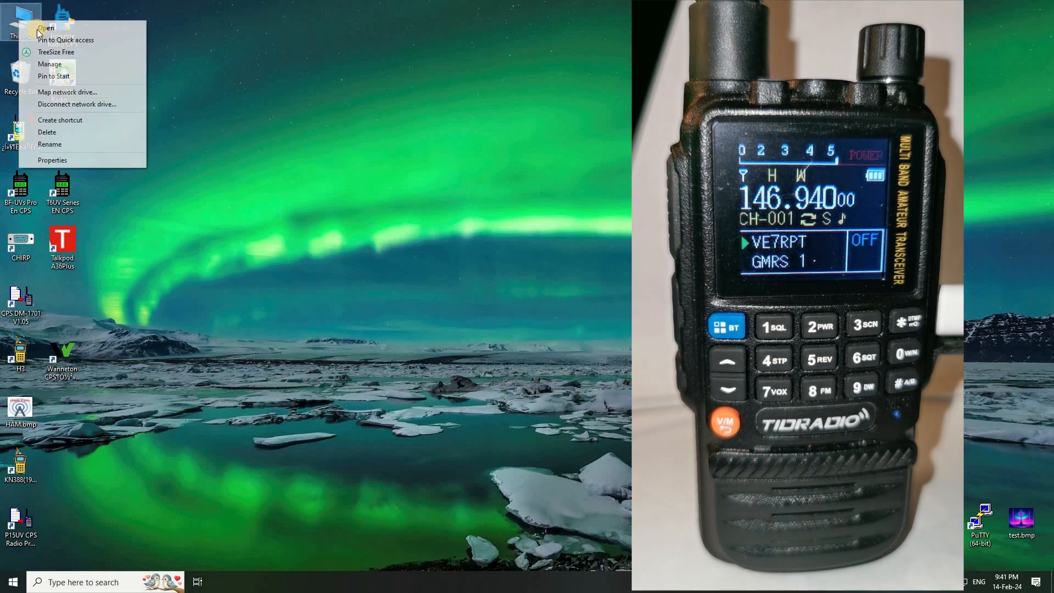
Open Device Manager in Computer Management and expand Ports (COM & LPT) to locate the USB-SERIAL CH340 port
left_click(447, 182)
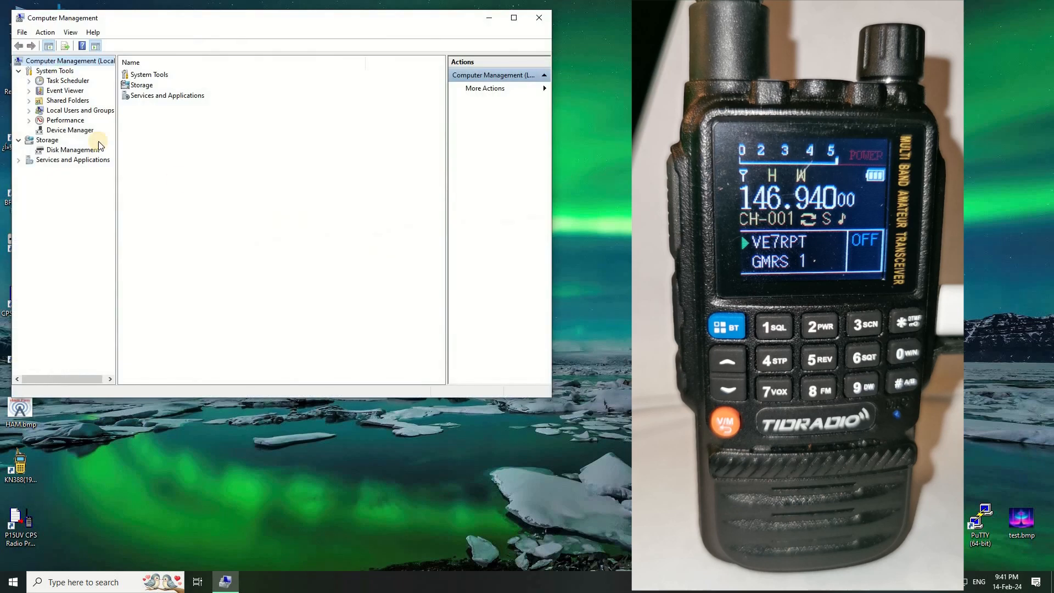
left_click(70, 129)
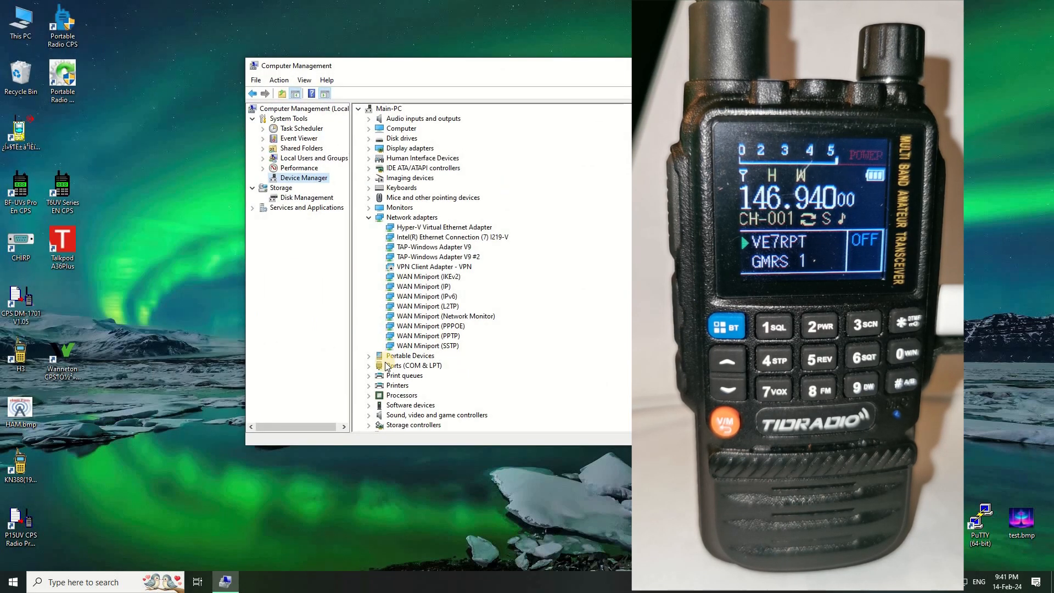
left_click(369, 218)
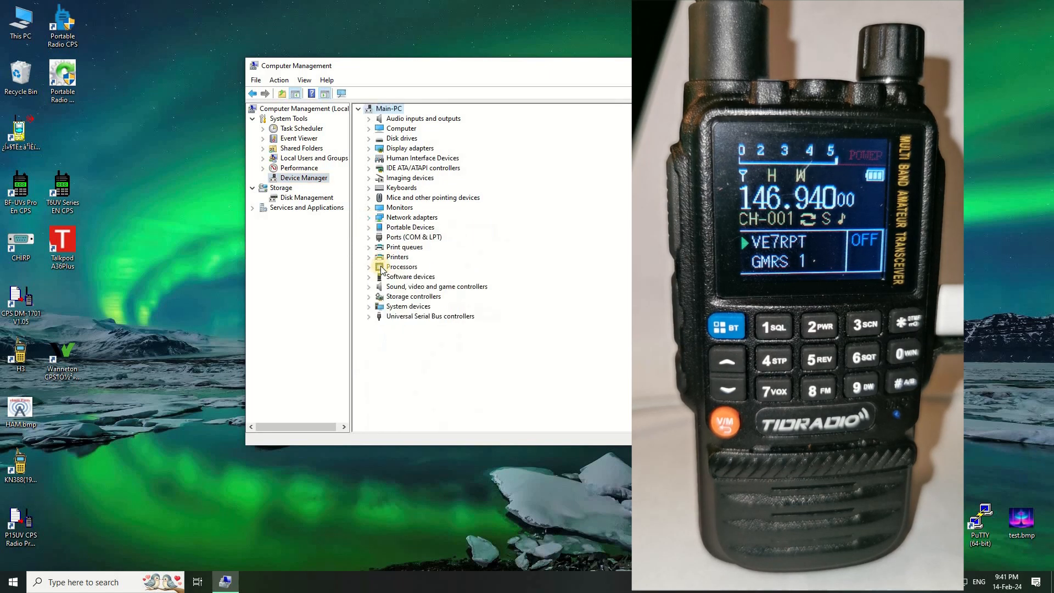
left_click(369, 237)
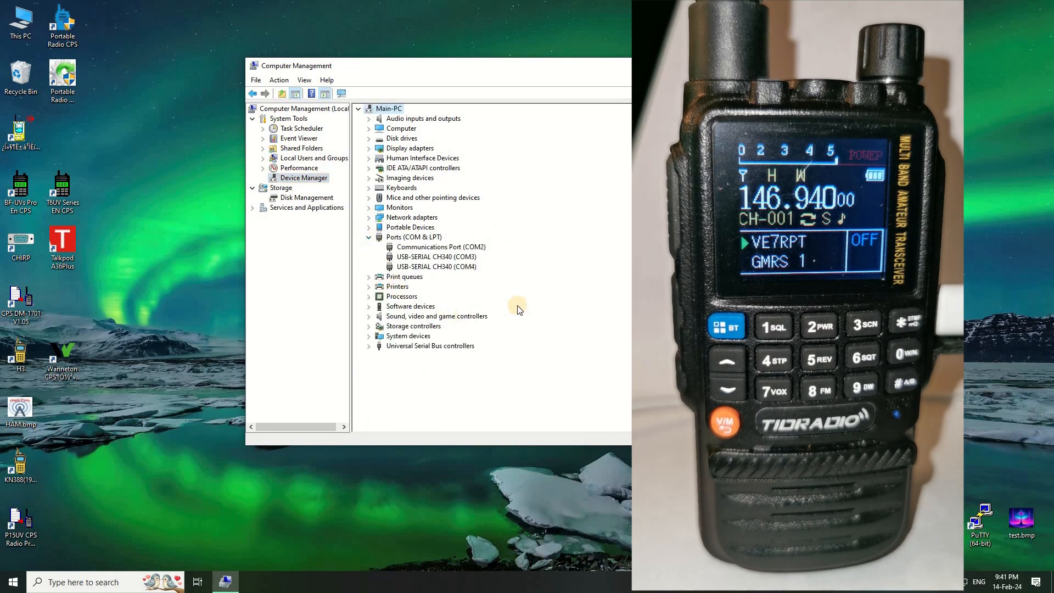
mouse_move(496, 293)
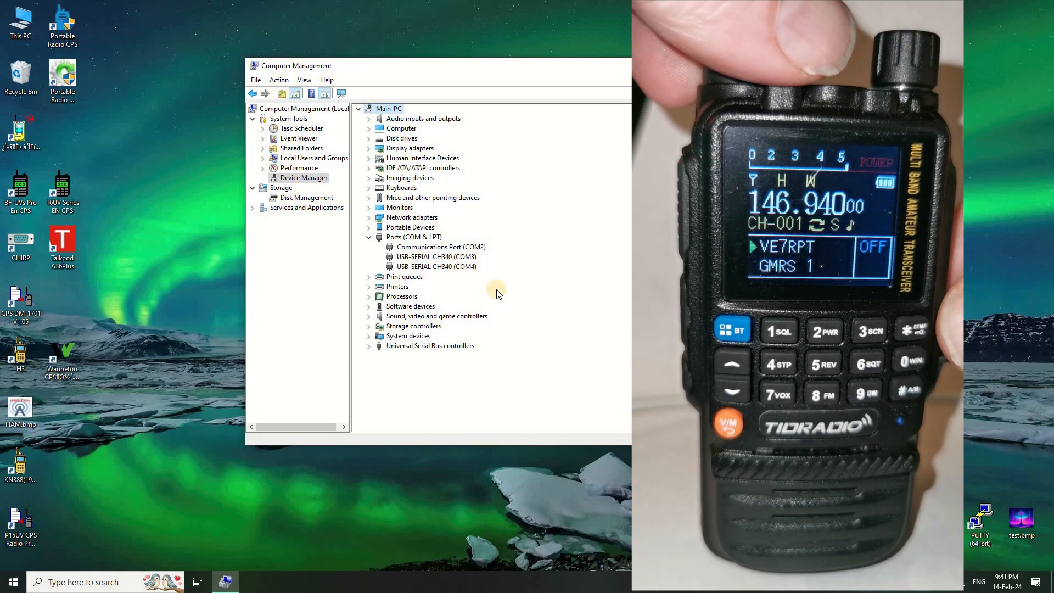
left_click(369, 217)
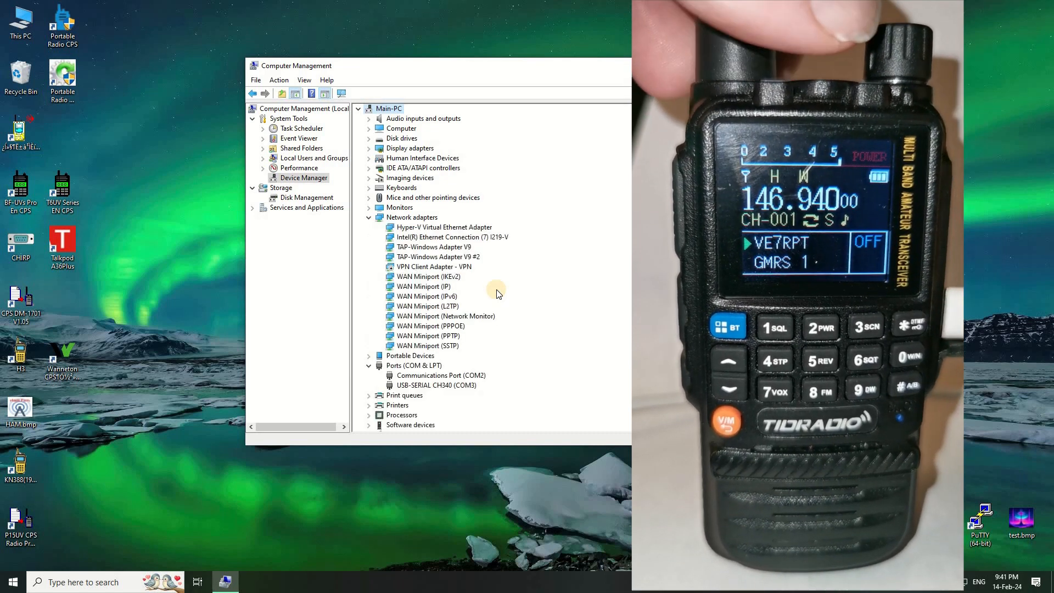
mouse_move(452, 402)
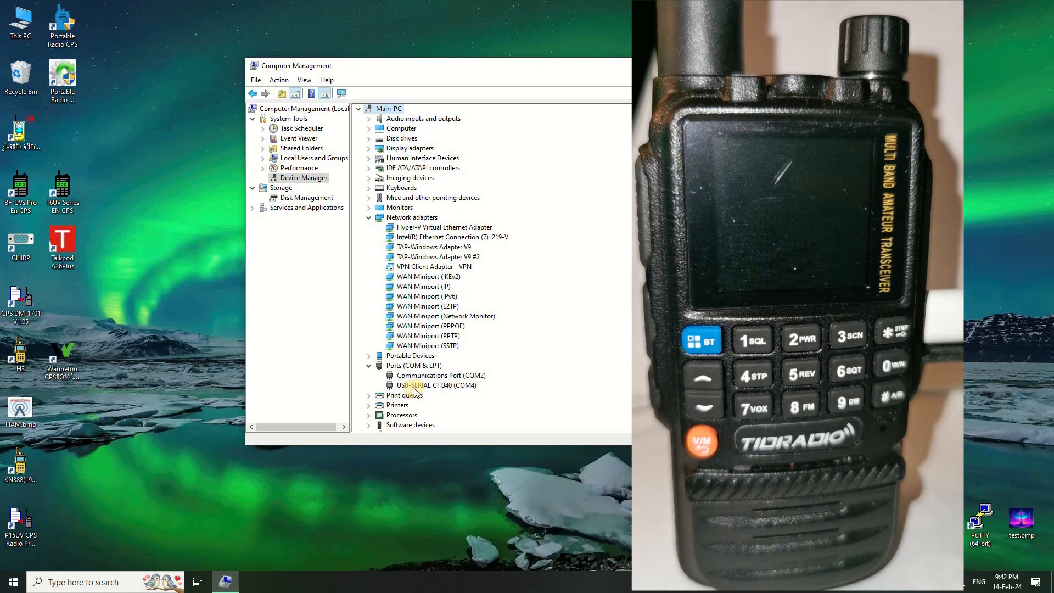
mouse_move(594, 363)
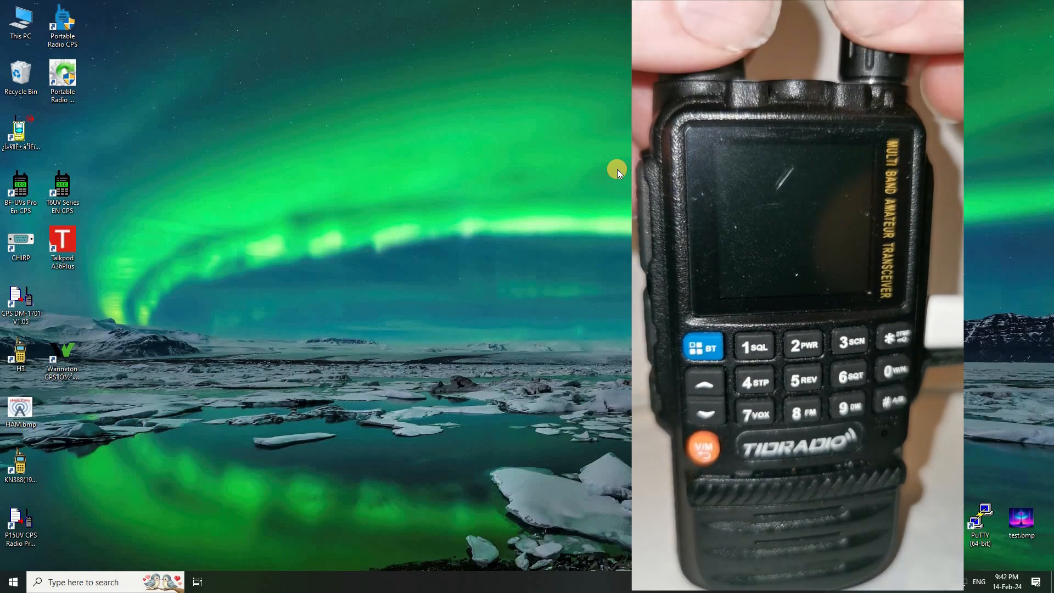
mouse_move(141, 316)
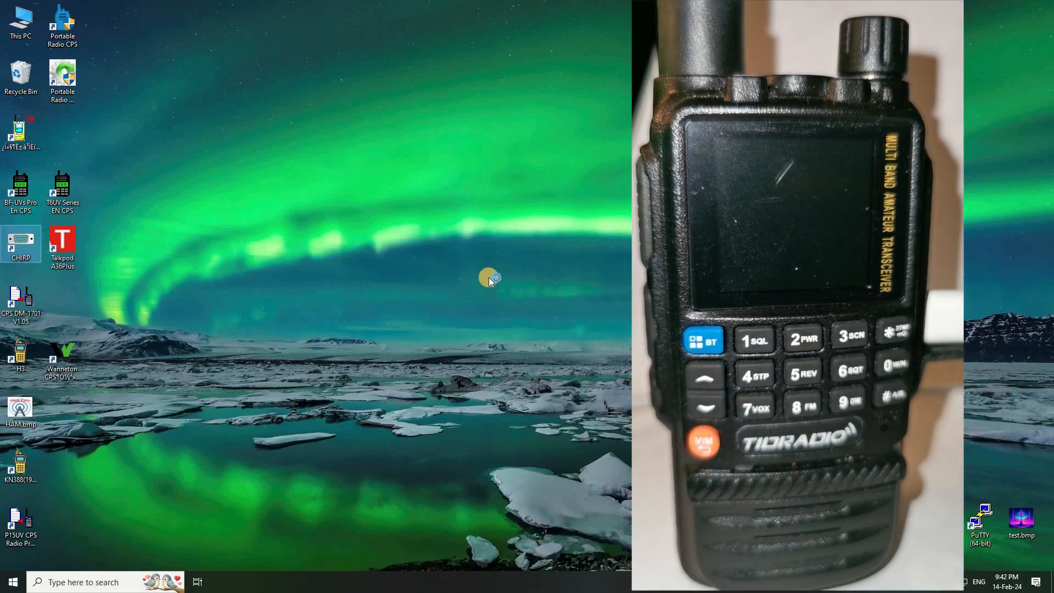
Launch CHIRP from its desktop shortcut
double_click(21, 240)
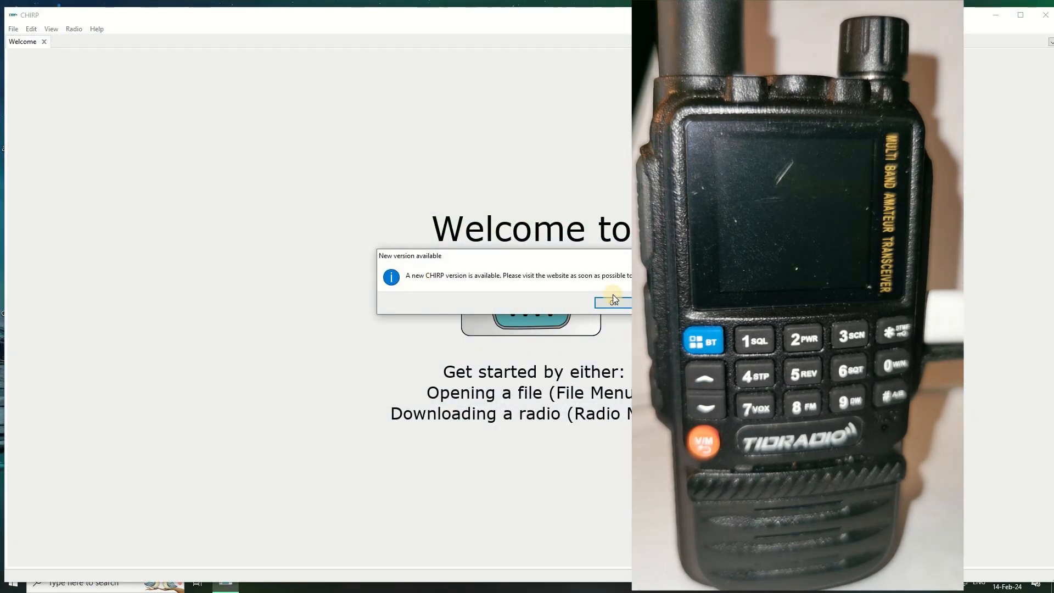
Dismiss the new-version notice, then open and cancel the Download from radio dialog
left_click(611, 301)
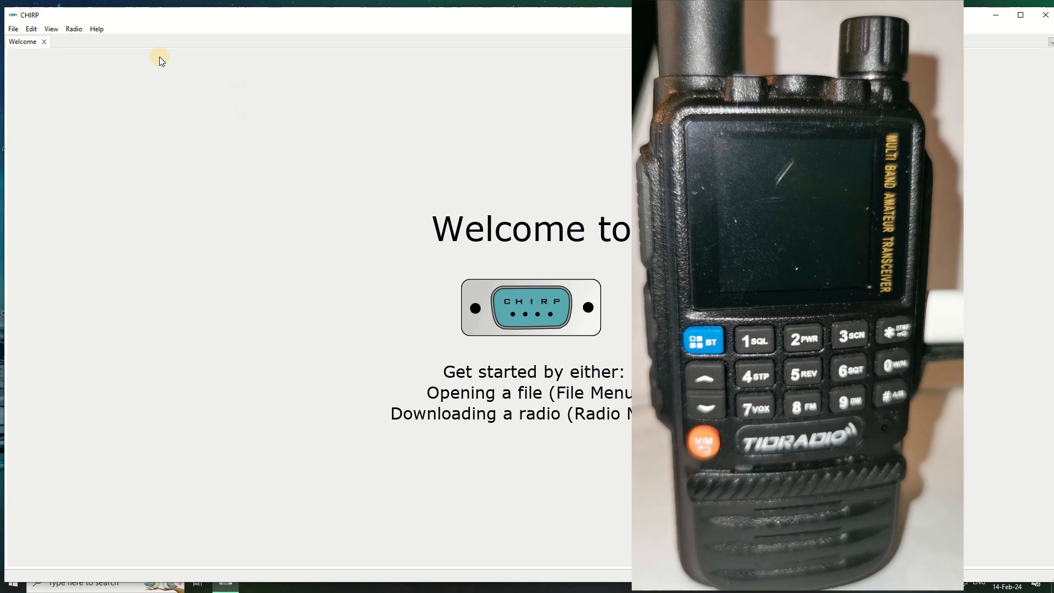
left_click(74, 29)
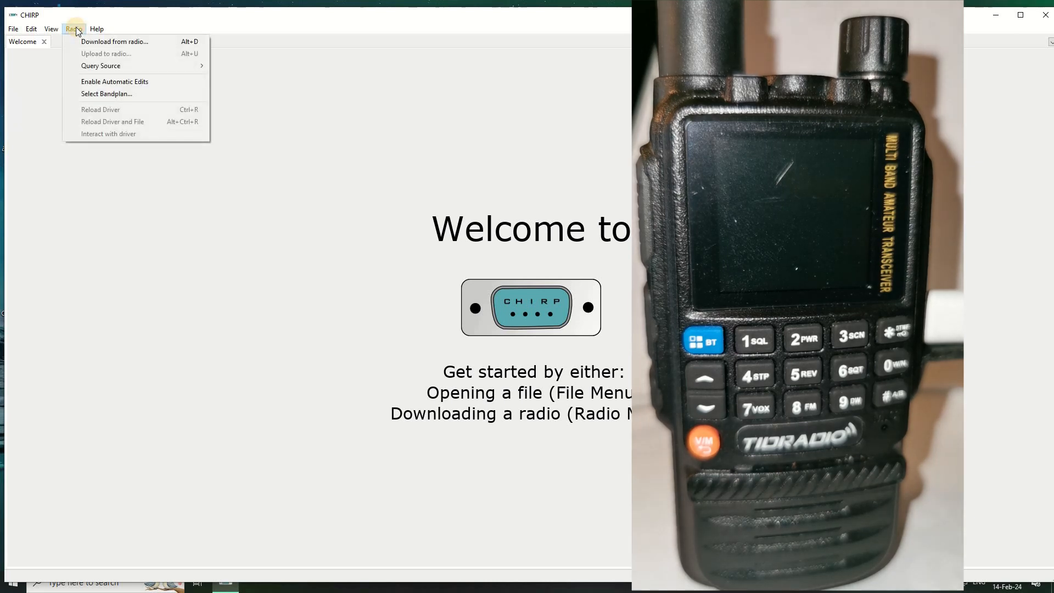
left_click(114, 41)
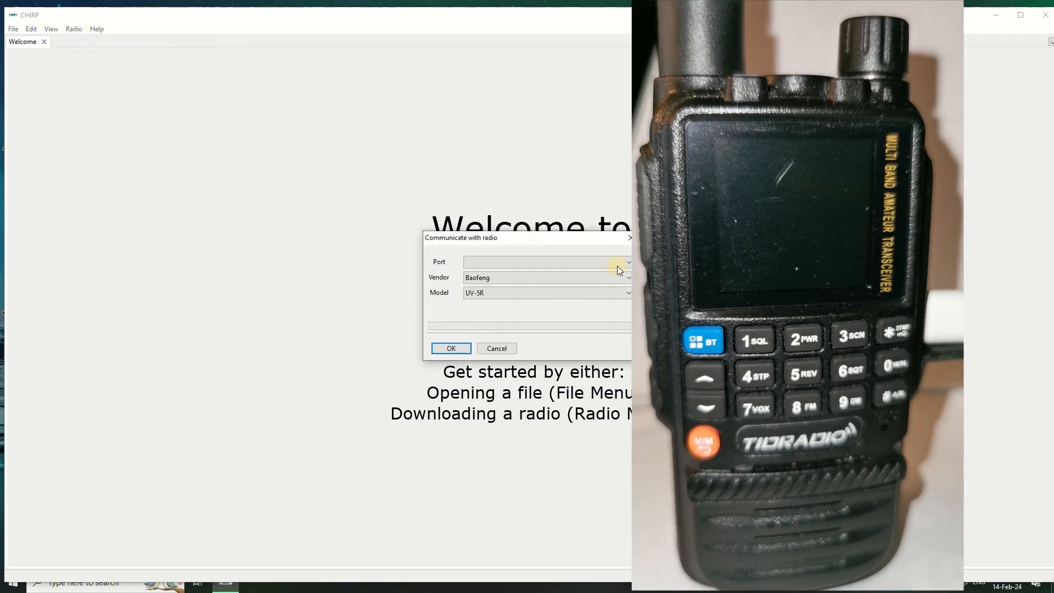
left_click(625, 261)
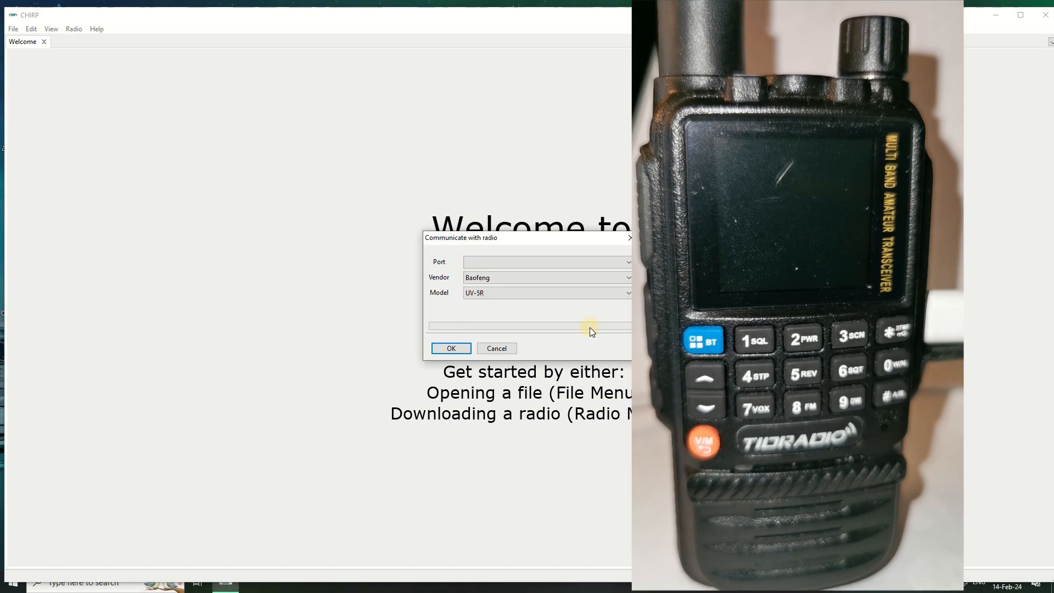
left_click(496, 348)
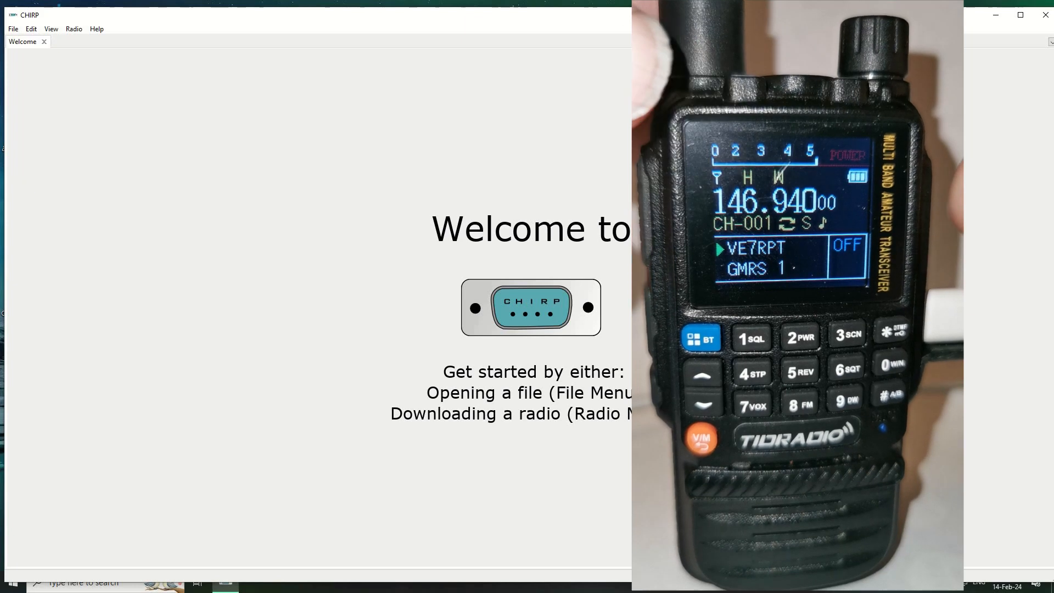
Start a radio download using port COM4 (USB-SERIAL CH340) and vendor TIDRADIO
left_click(73, 29)
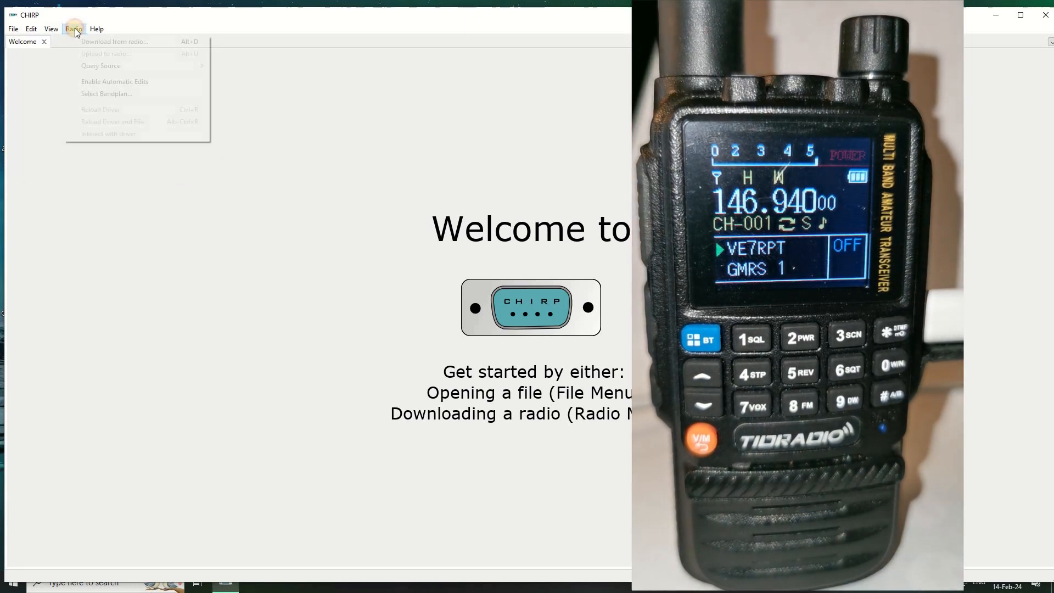
left_click(114, 42)
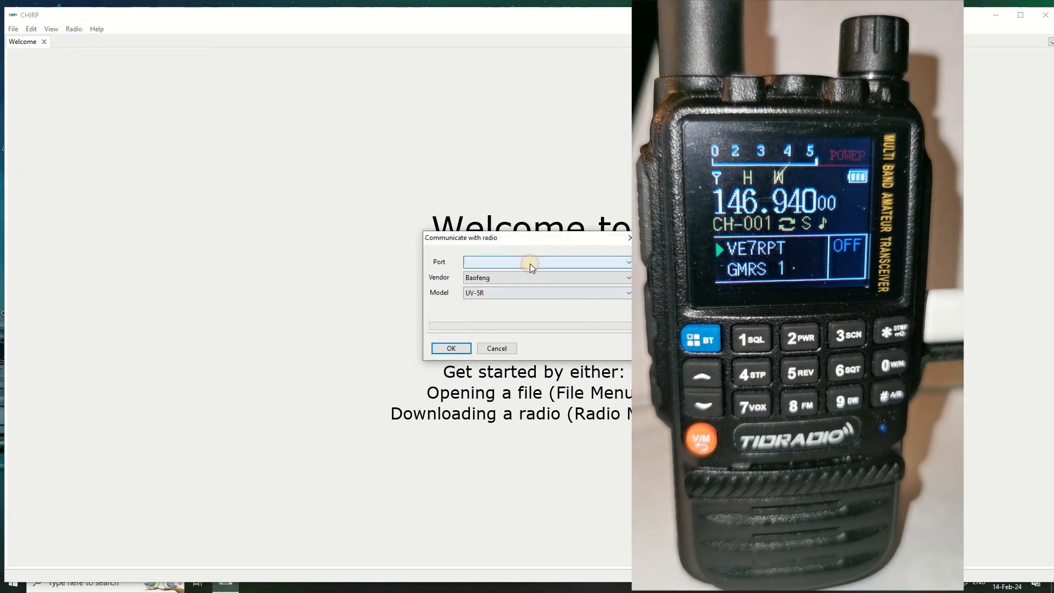
left_click(627, 261)
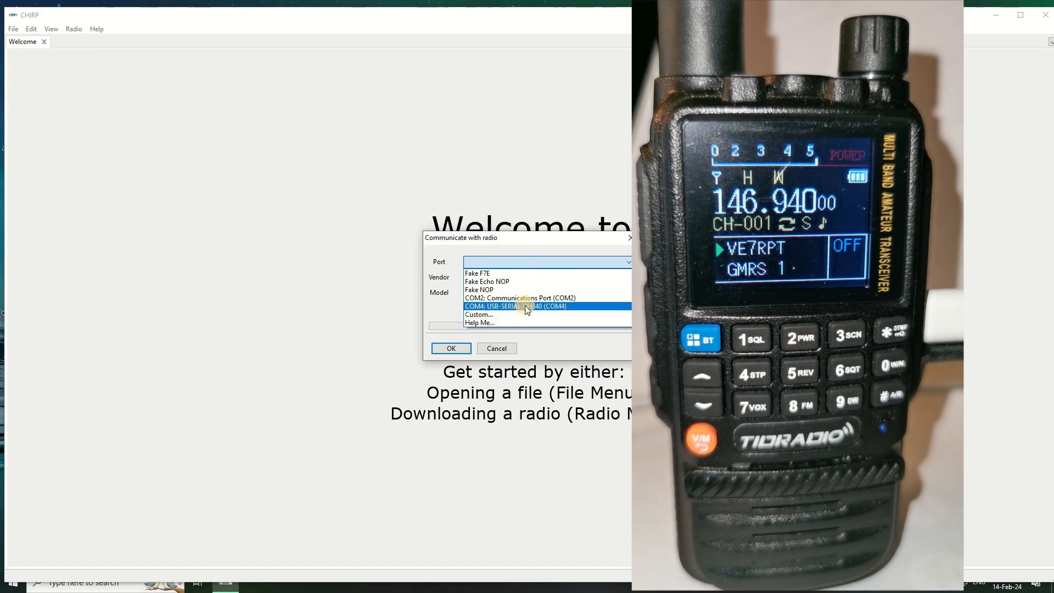
left_click(515, 306)
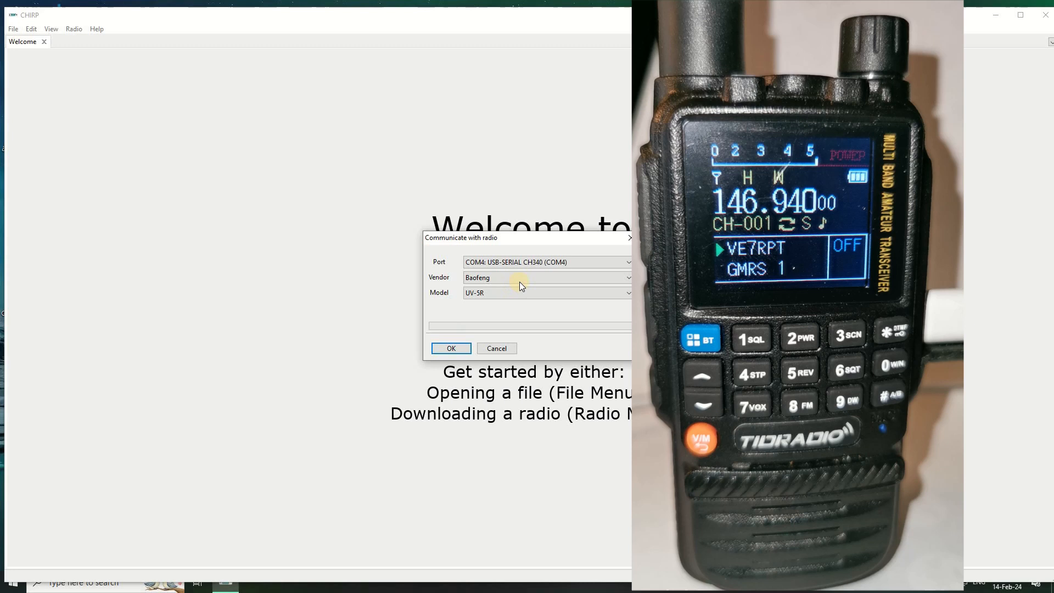
left_click(547, 277)
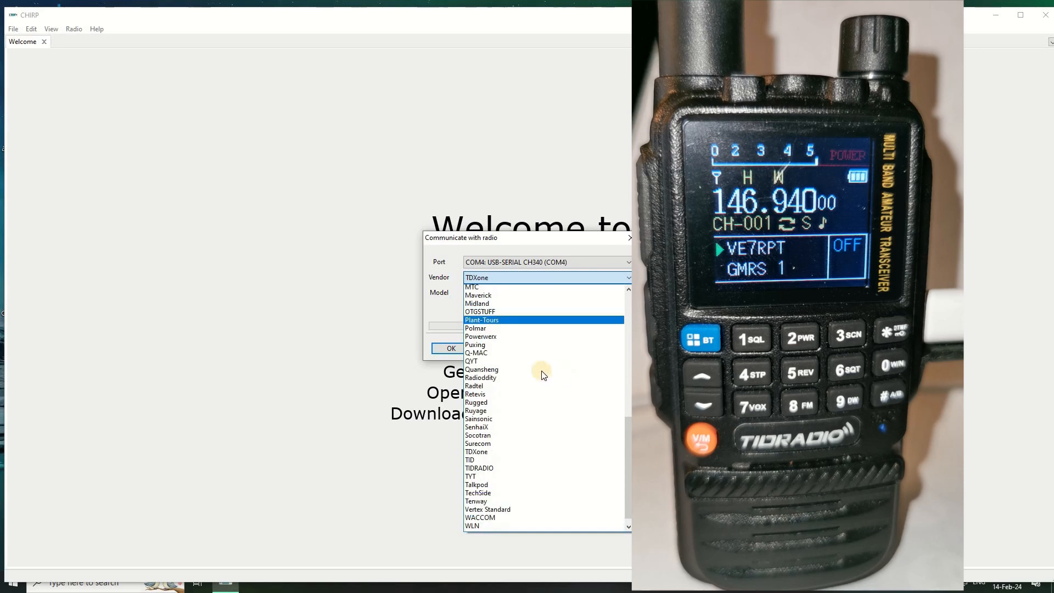
left_click(480, 467)
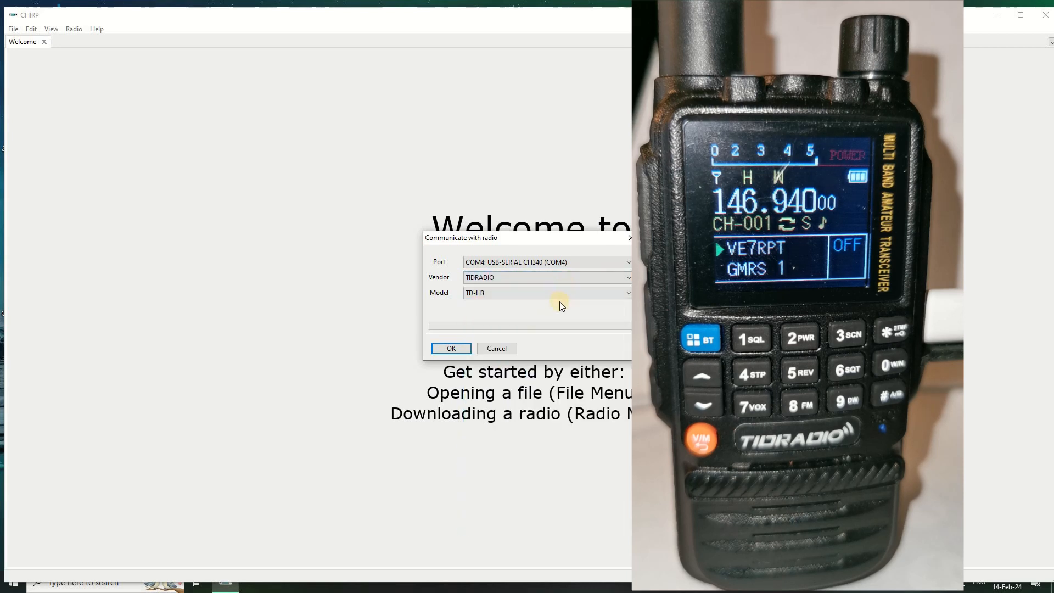
Attempt the download with model TD-H3-HAM and dismiss the model mismatch error
left_click(627, 292)
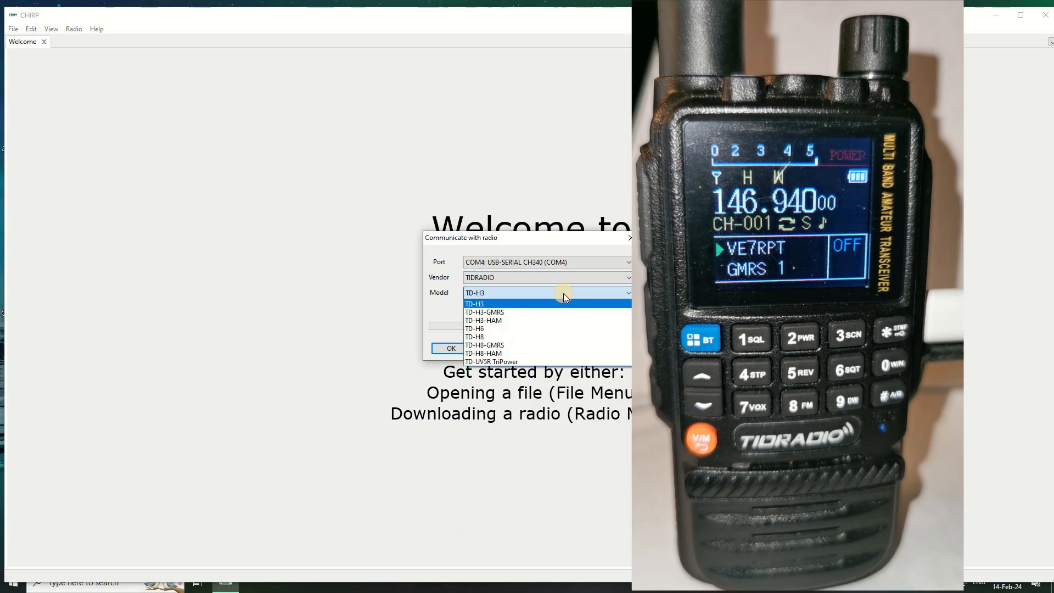
mouse_move(481, 306)
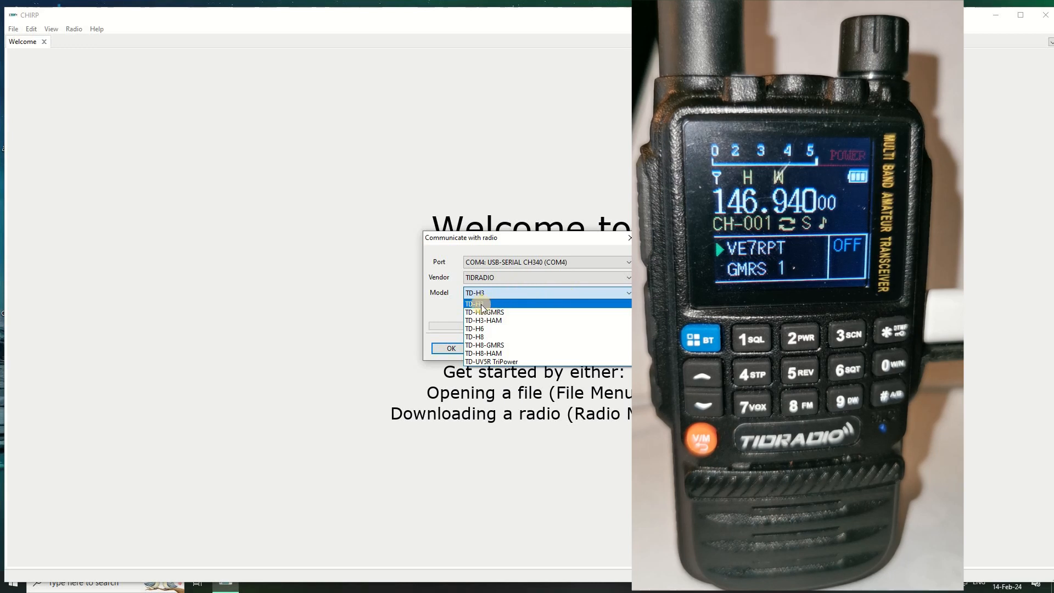
left_click(483, 320)
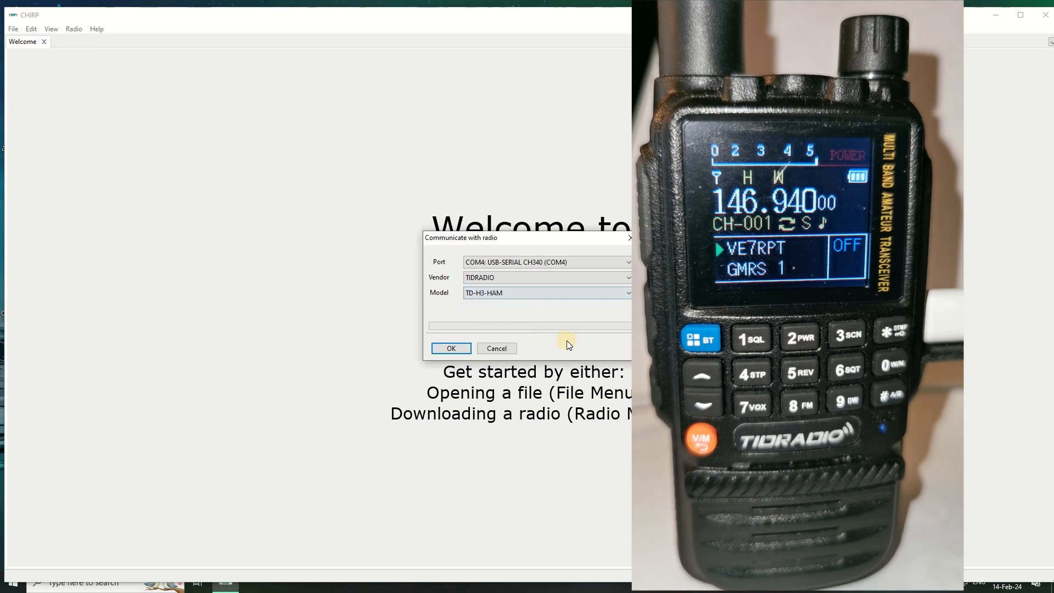
left_click(450, 349)
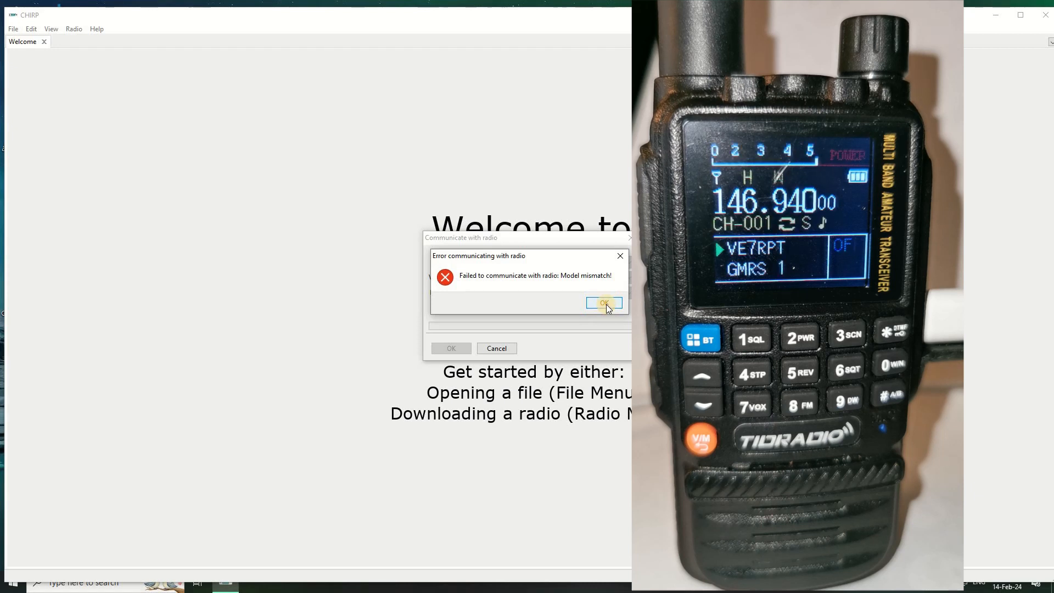
left_click(603, 303)
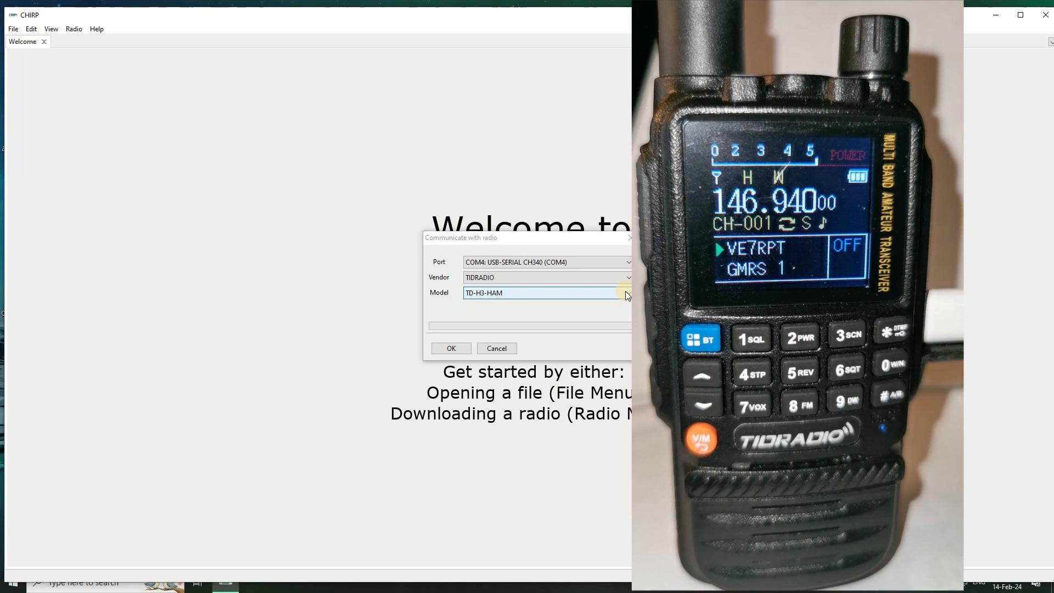
Try model TD-H3-GMRS, dismiss its mismatch error, then select the plain TD-H3
left_click(627, 293)
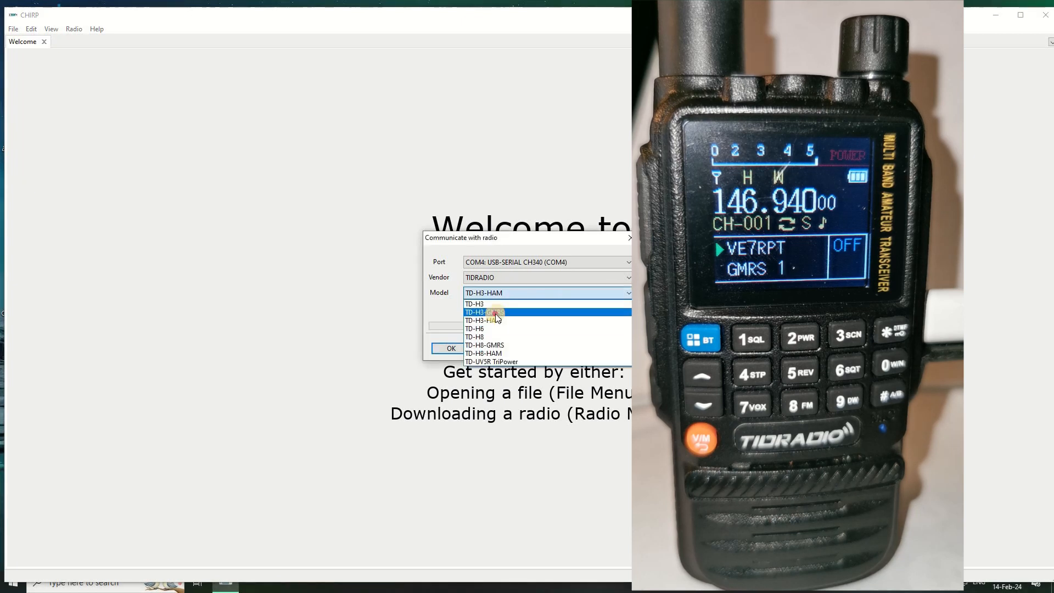
left_click(485, 312)
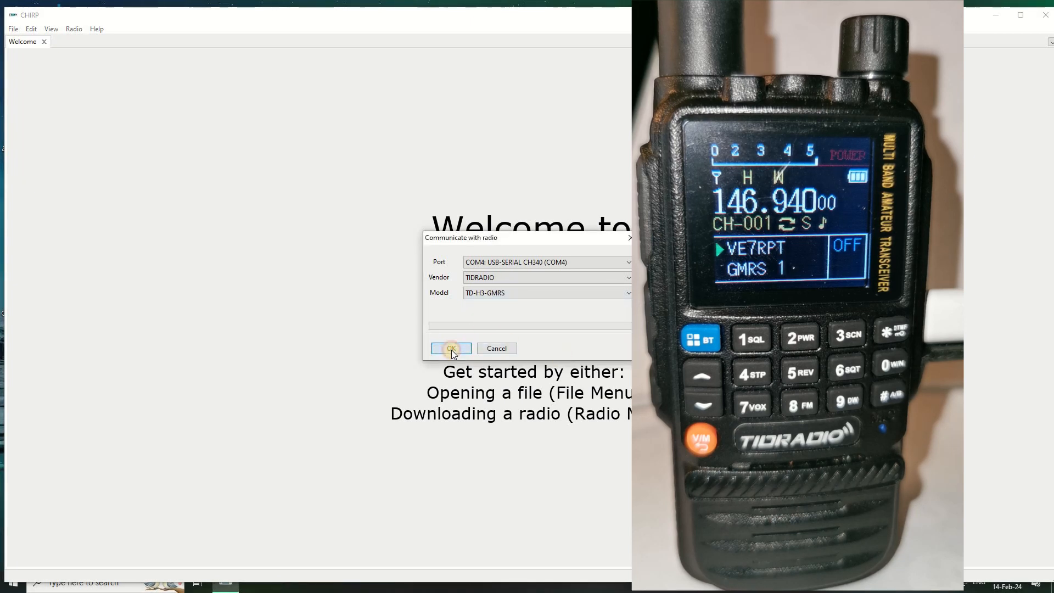
left_click(450, 348)
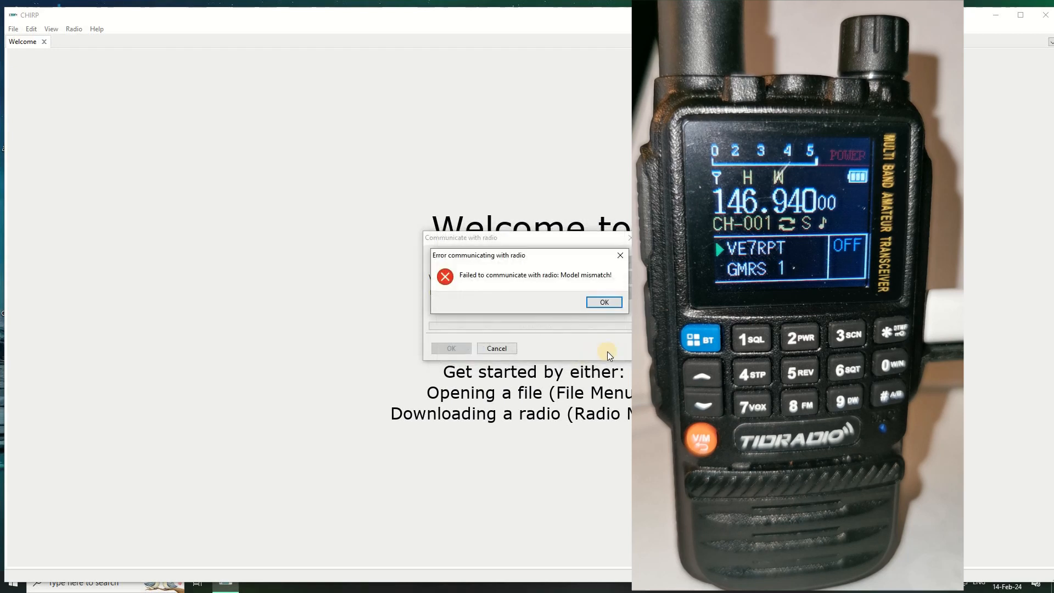
left_click(602, 302)
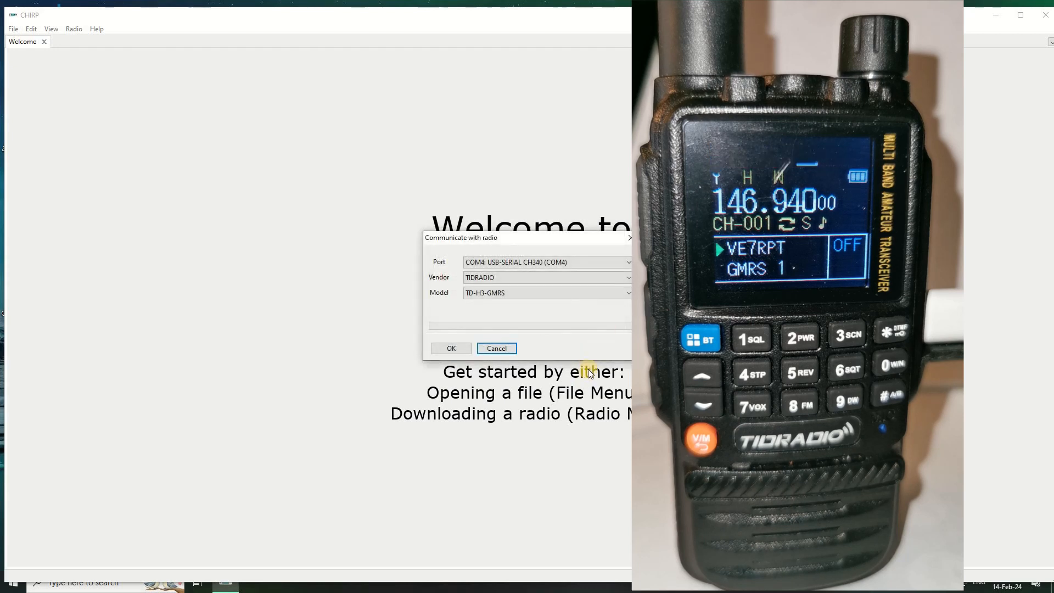
left_click(627, 293)
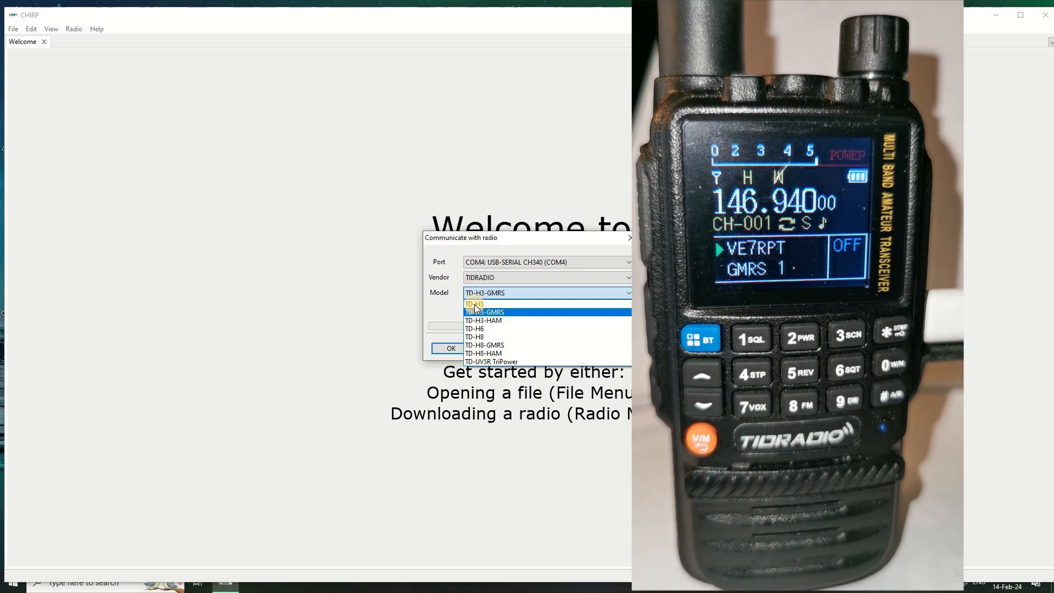
mouse_move(477, 304)
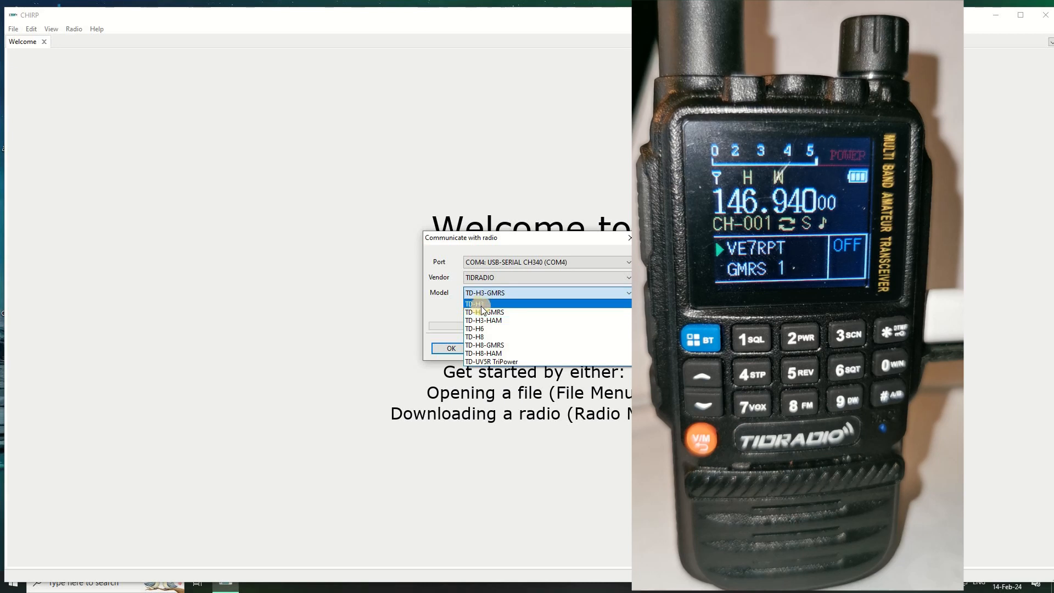
left_click(473, 303)
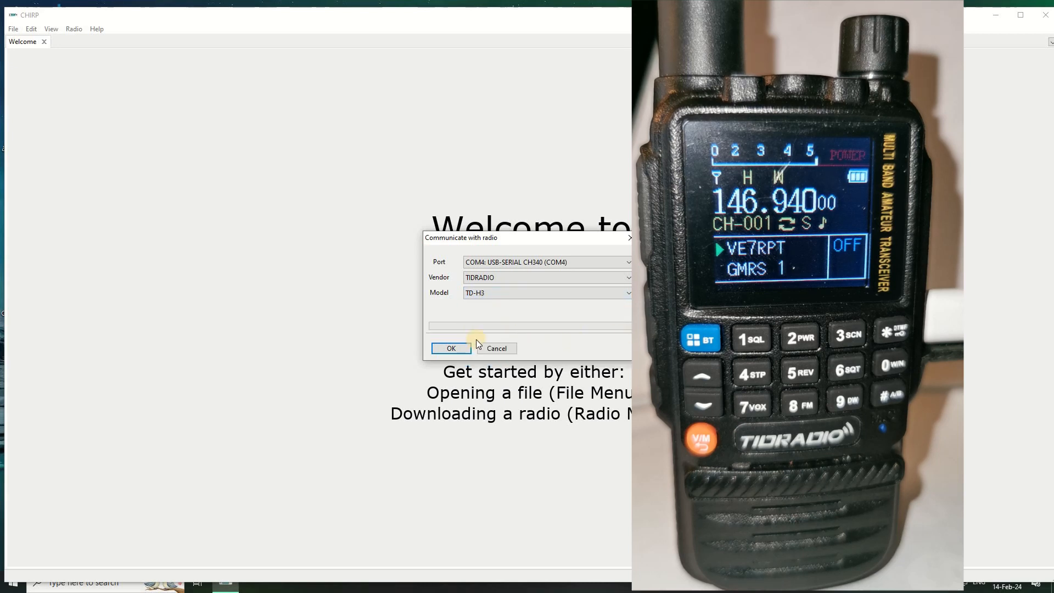
Confirm the TD-H3 download and accept the instructions to read the radio's memories
left_click(451, 348)
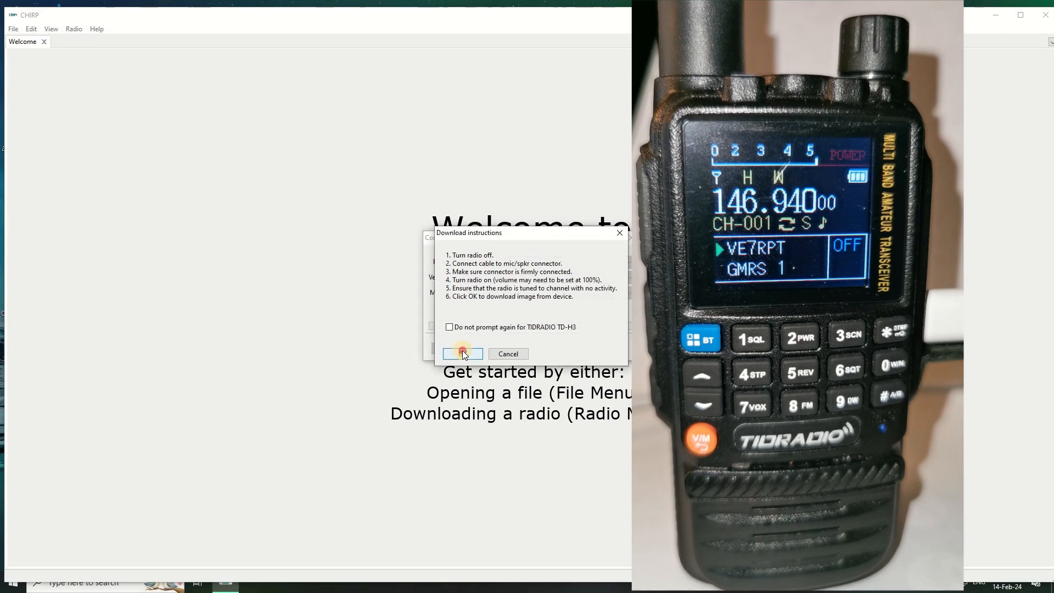
left_click(462, 354)
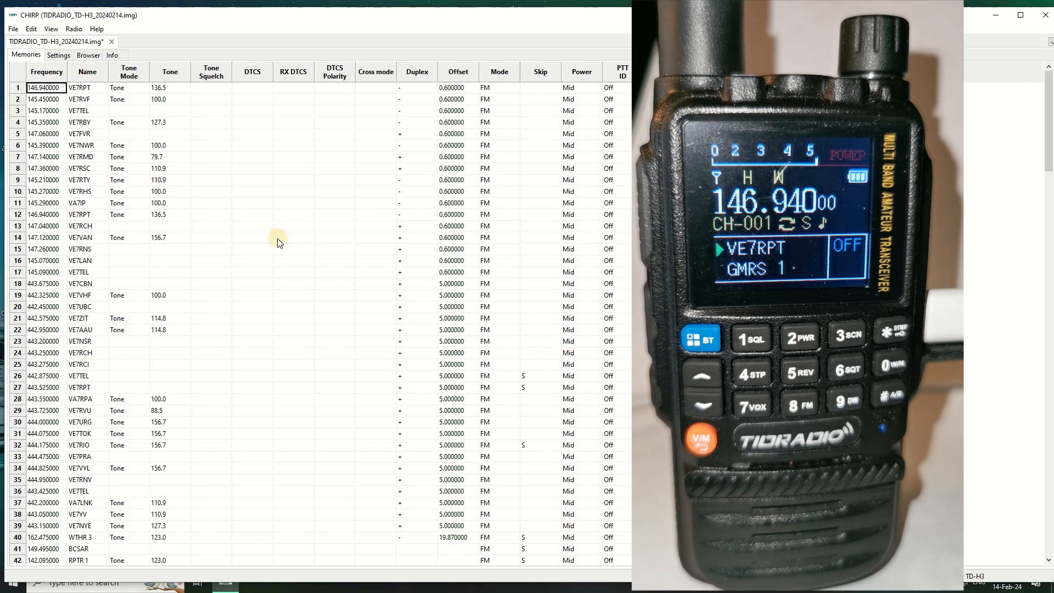
scroll("down", 3)
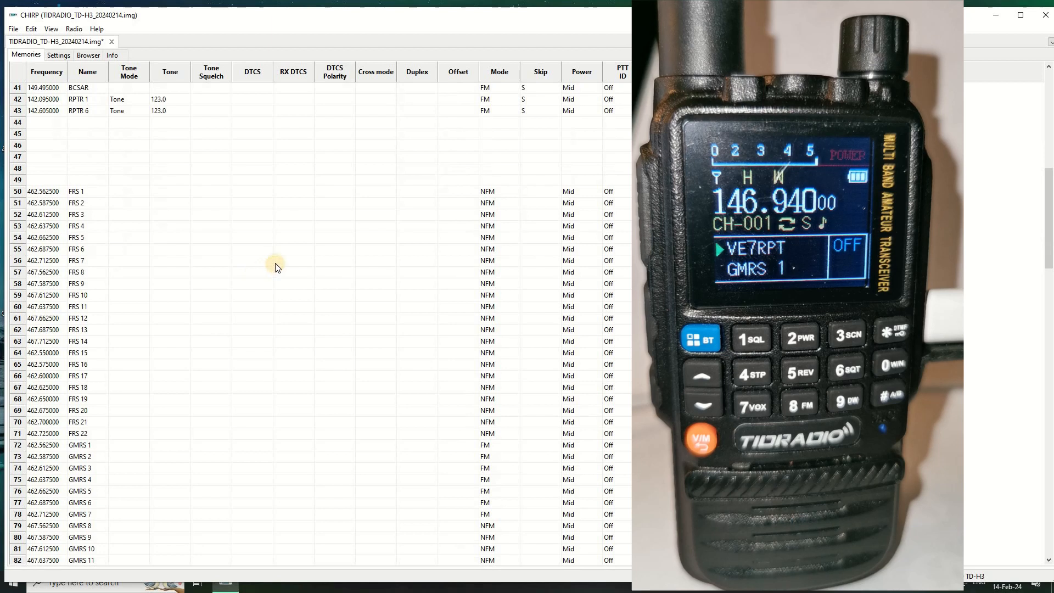
scroll("down", 3)
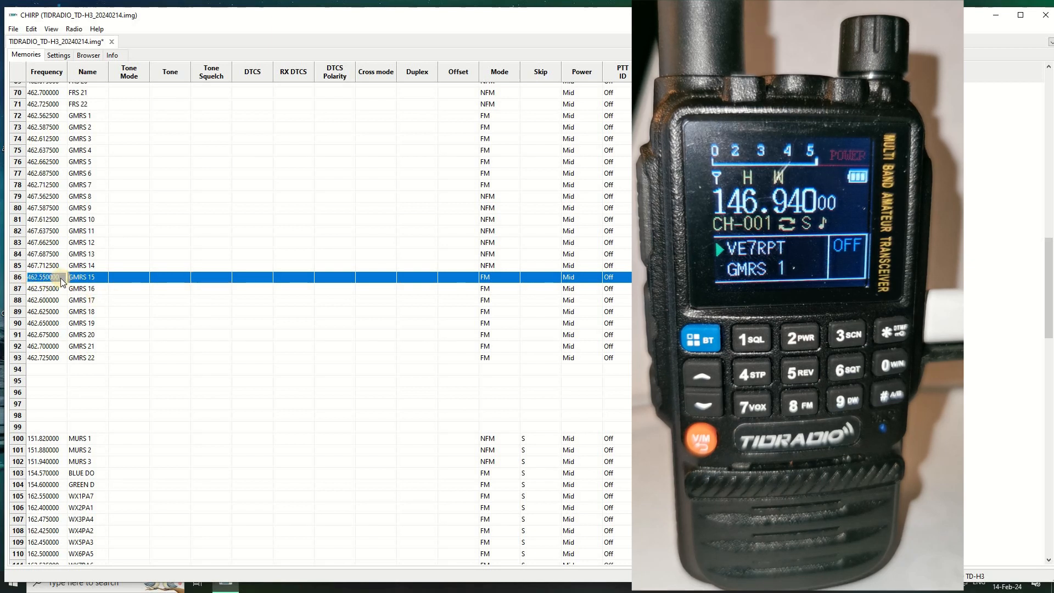
mouse_move(164, 377)
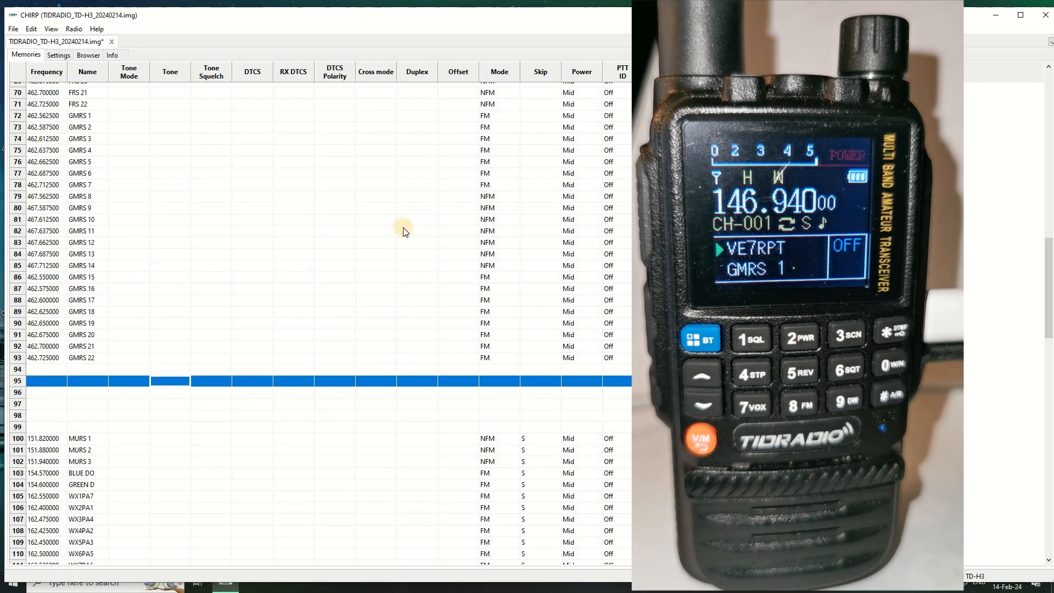
scroll("up", 3)
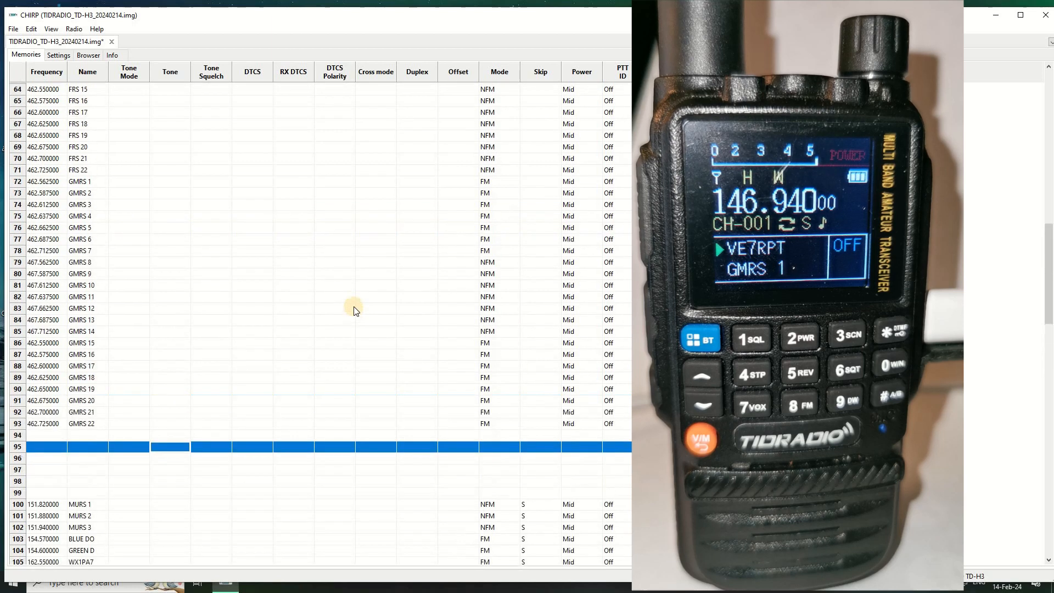
scroll("up", 3)
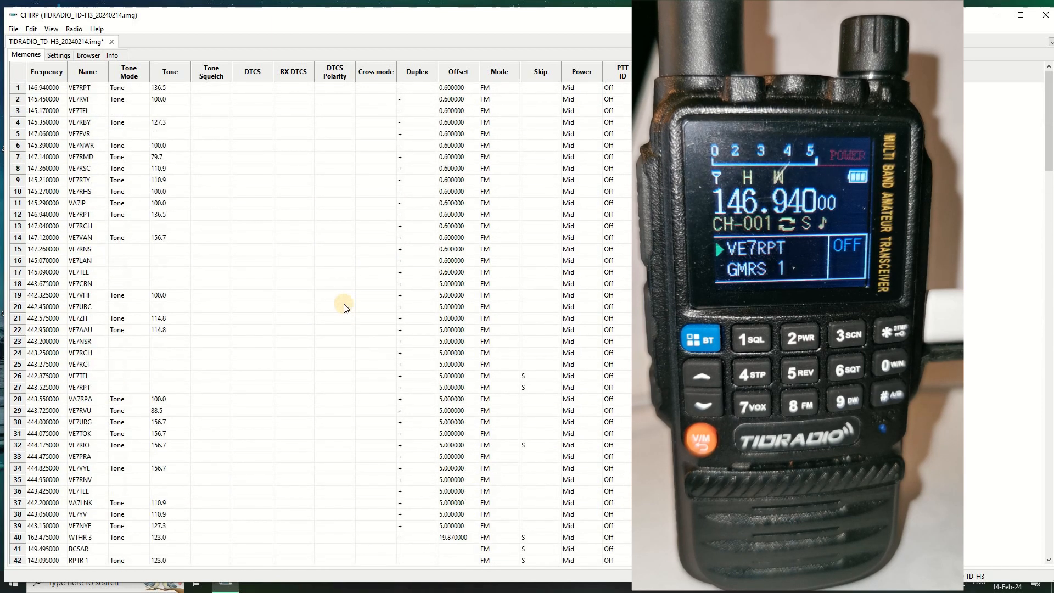